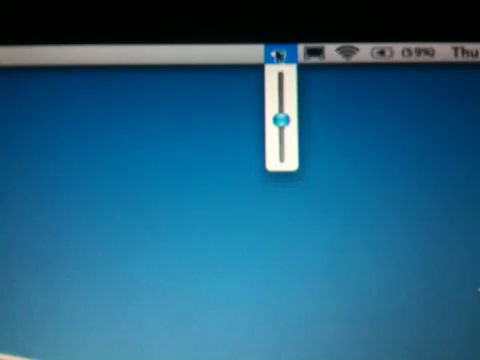
- Raise the system sound volume with the menu-bar volume slider
drag(282, 120, 284, 96)
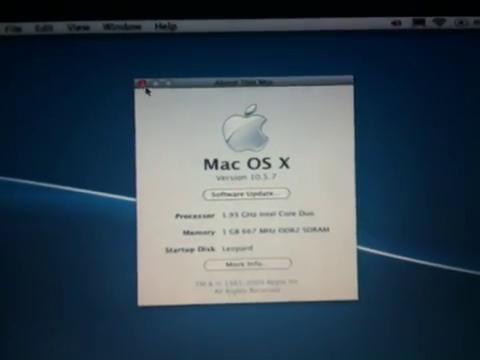
- Close the About This Mac window, leaving the desktop and Dock clear
click(140, 80)
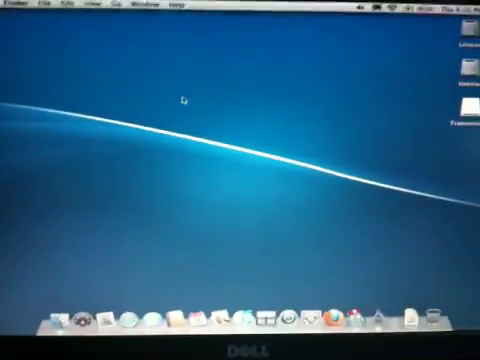